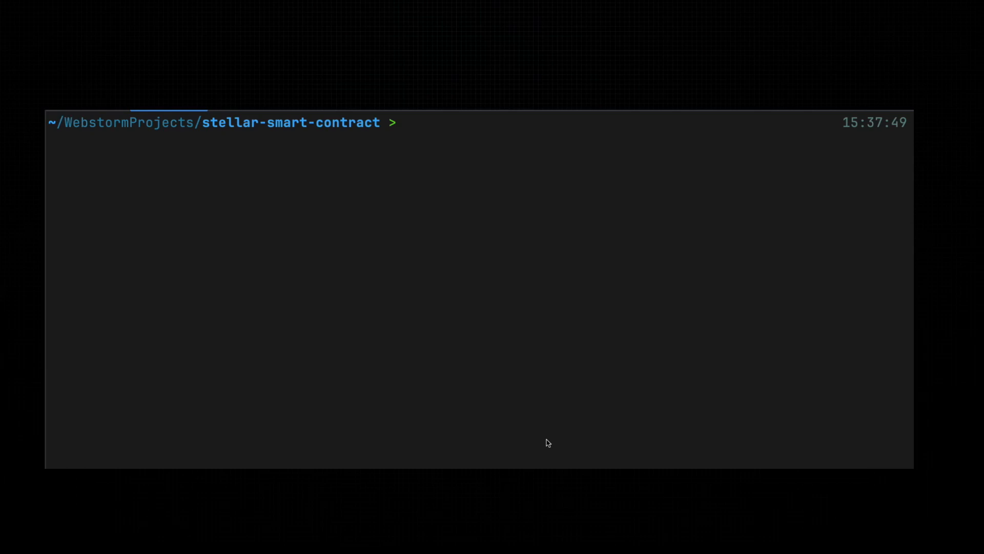
pyautogui.write('stellar cont')
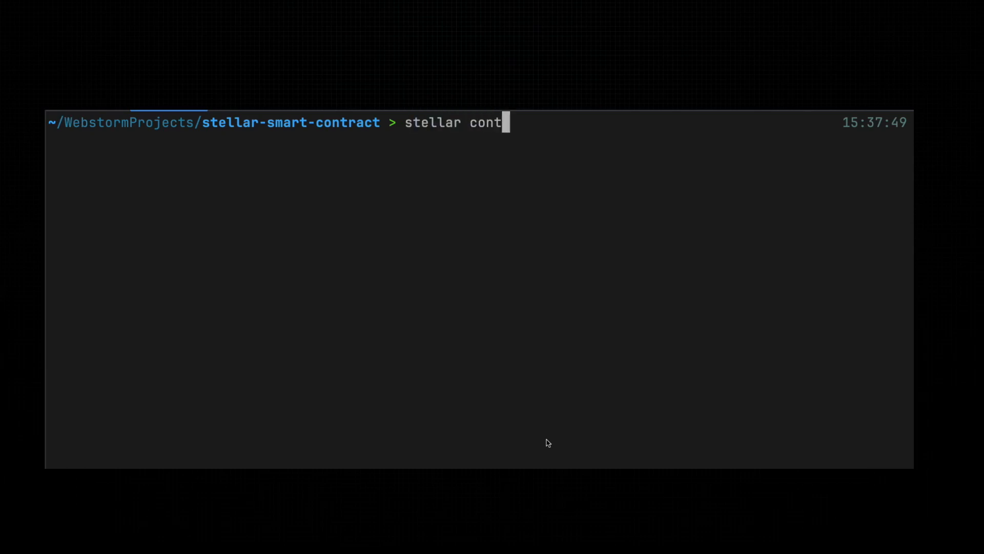